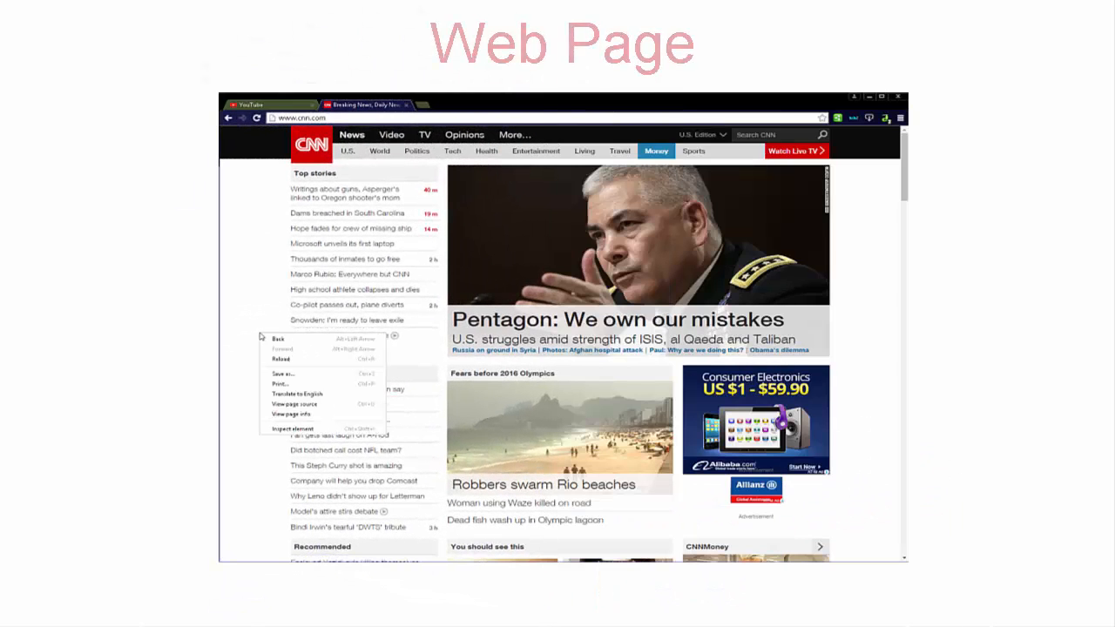
mouse_move(296, 428)
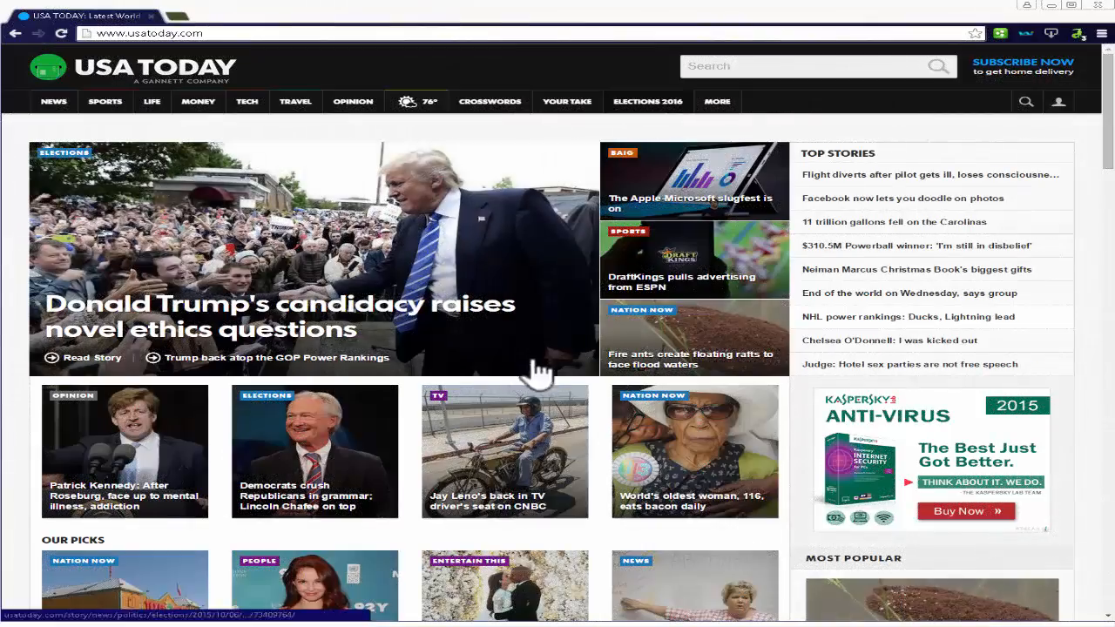
Step: Right-click the USA Today homepage to show Save as, Print and View page source
right_click(540, 370)
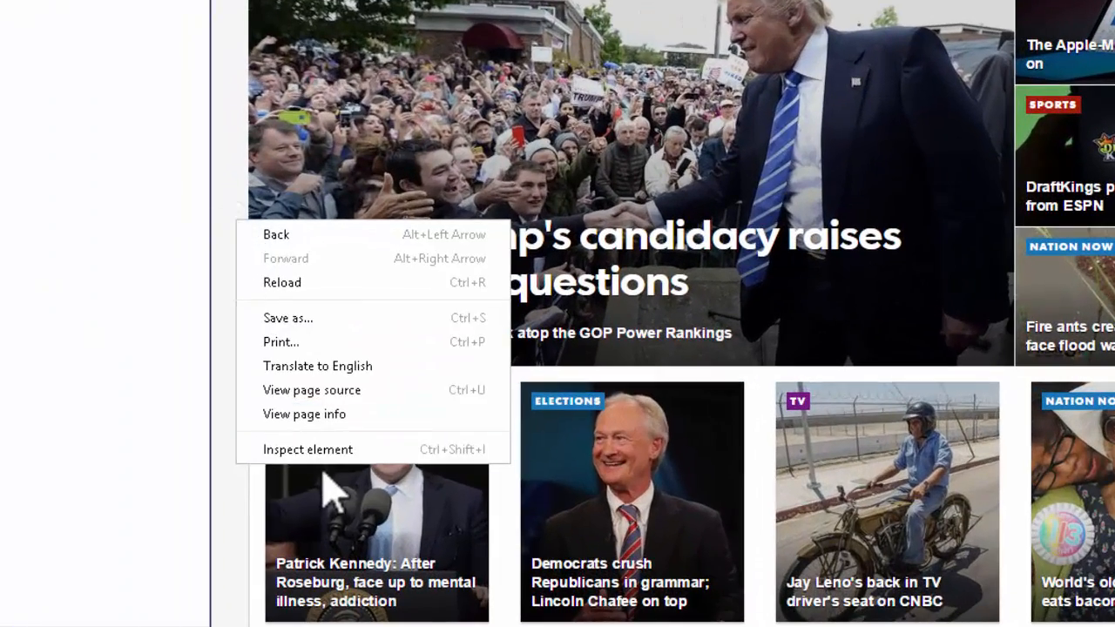
Step: Inspect the homepage's HTML in the Elements panel, then close the developer tools
left_click(308, 449)
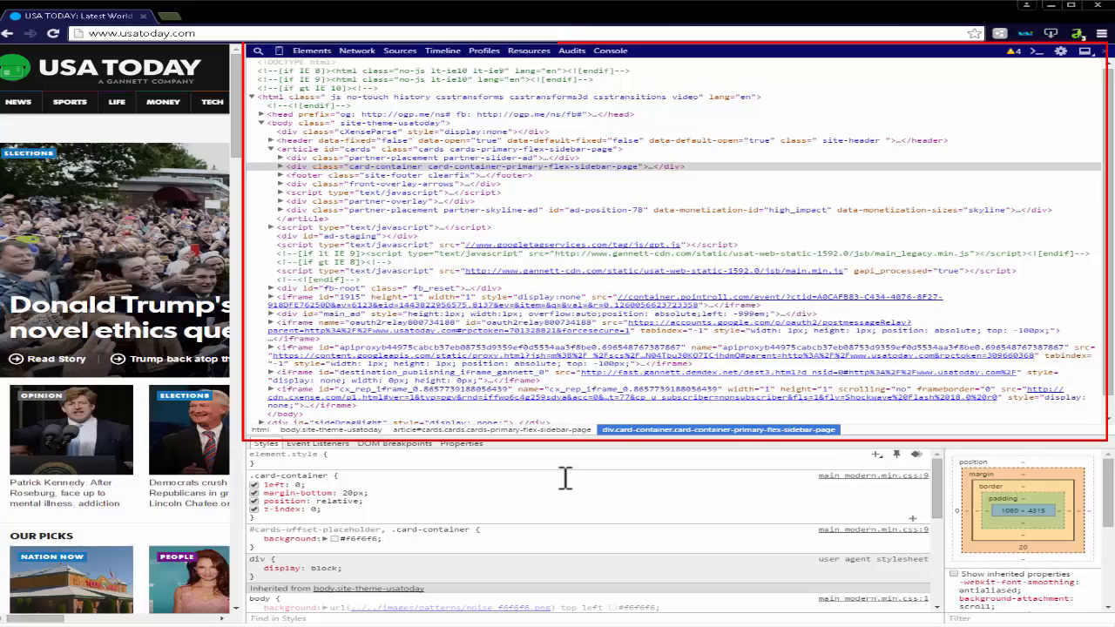
left_click(255, 485)
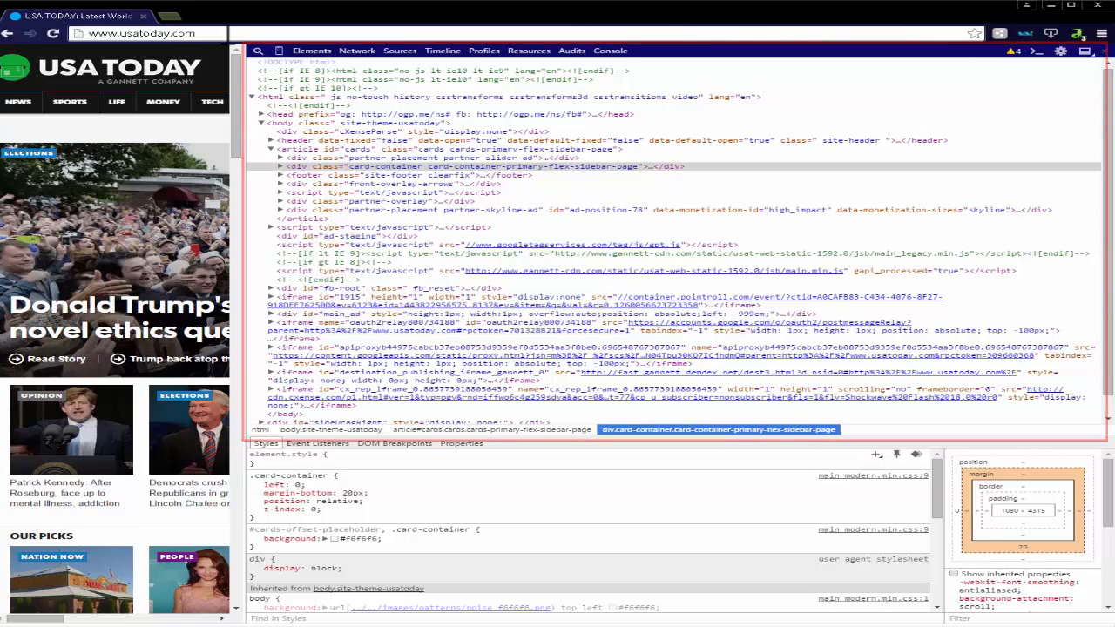
left_click(1107, 50)
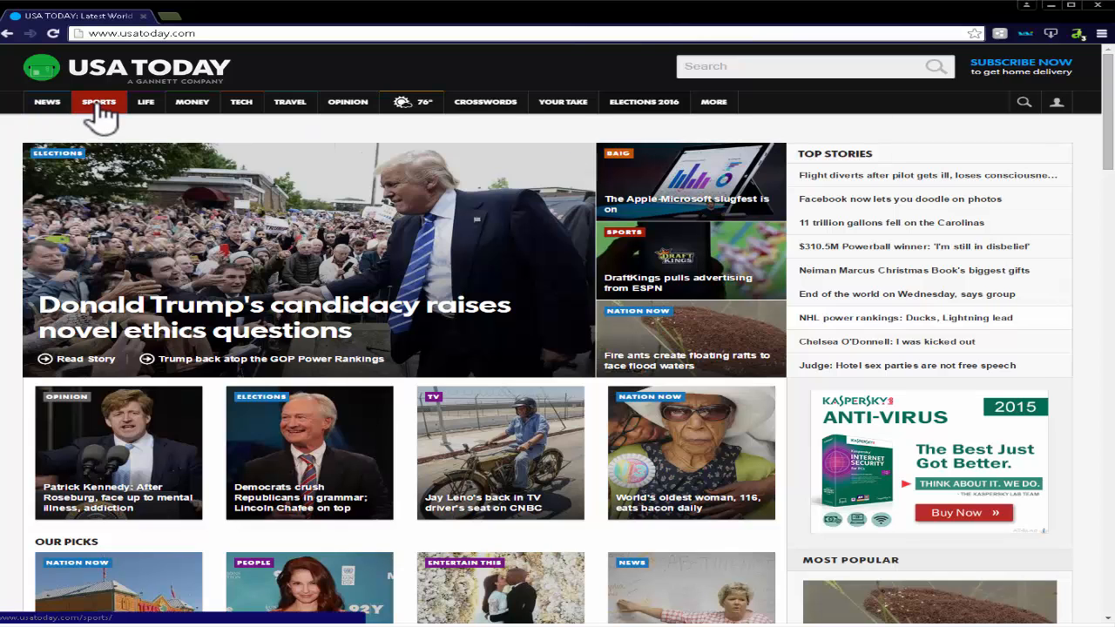
mouse_move(644, 102)
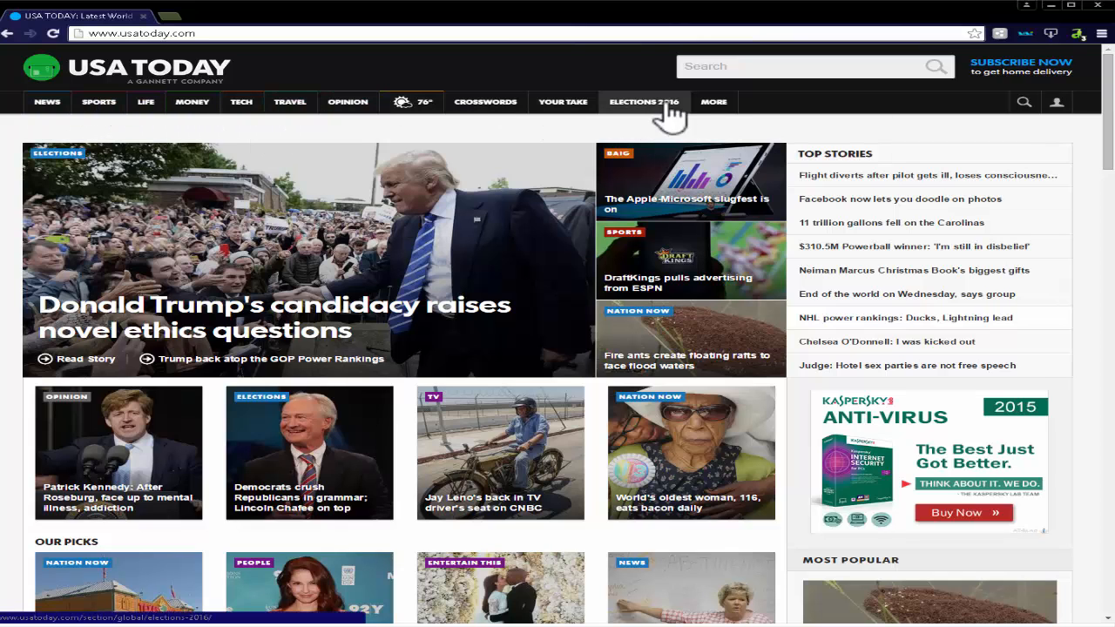
left_click(713, 102)
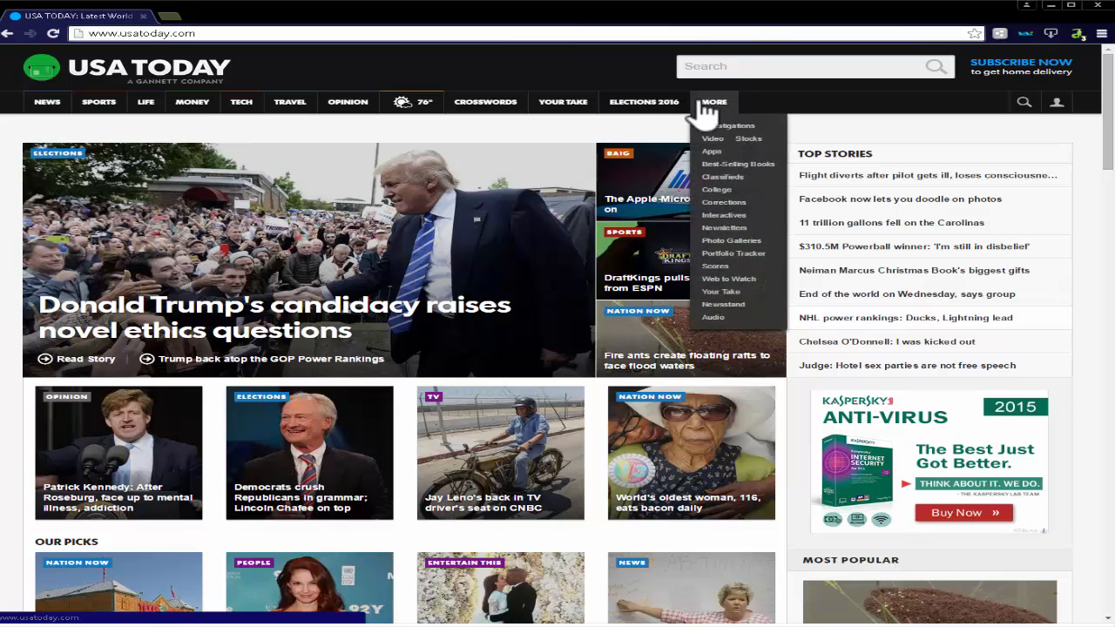
mouse_move(161, 129)
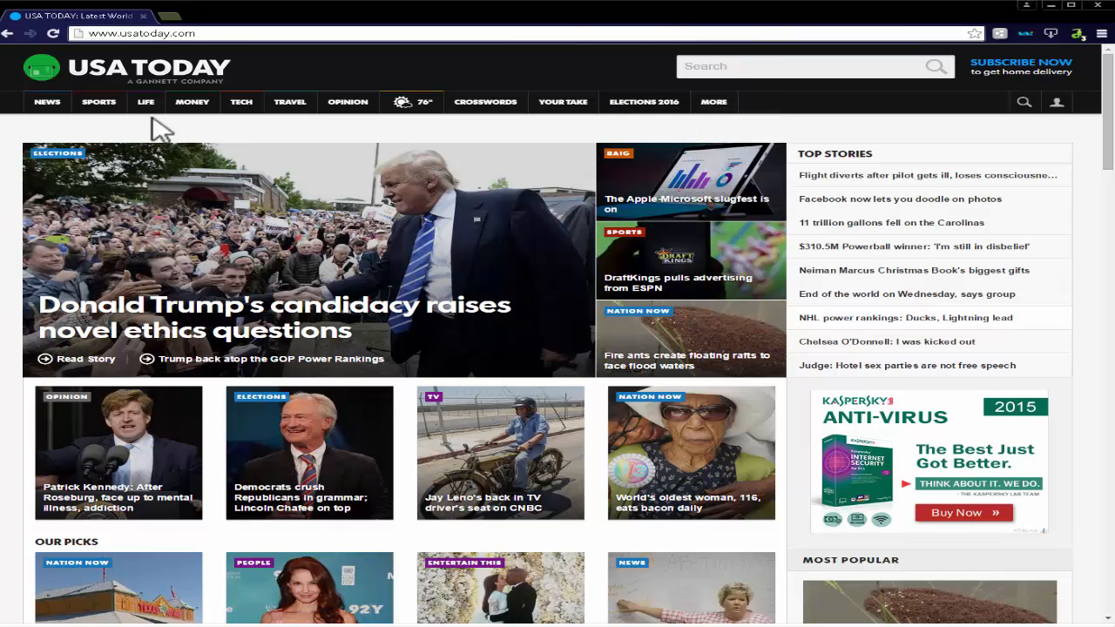
left_click(145, 102)
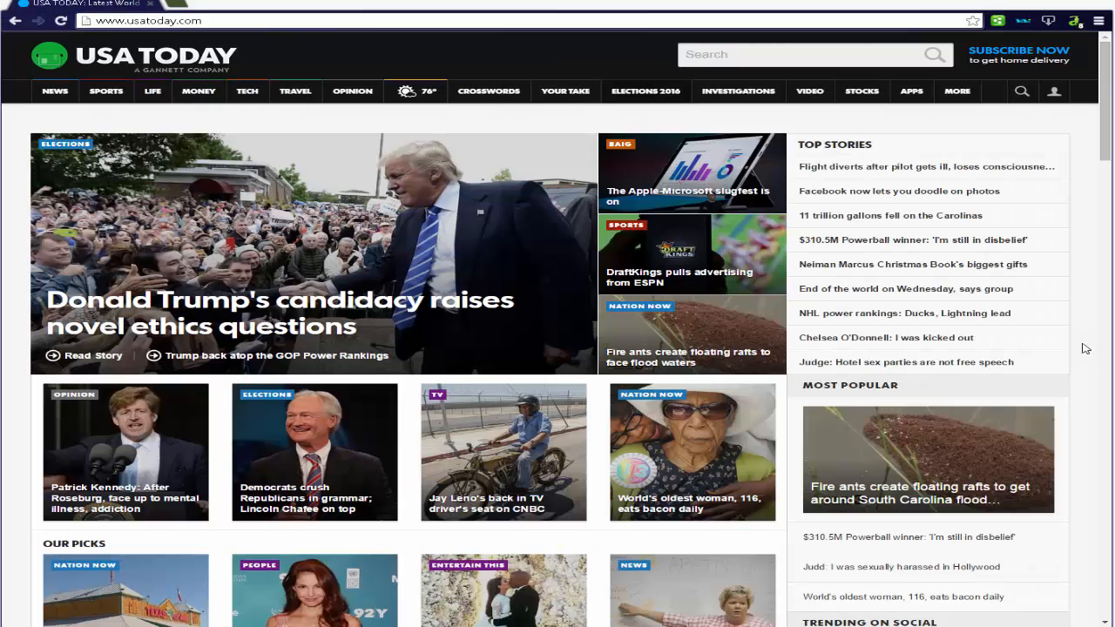
mouse_move(582, 369)
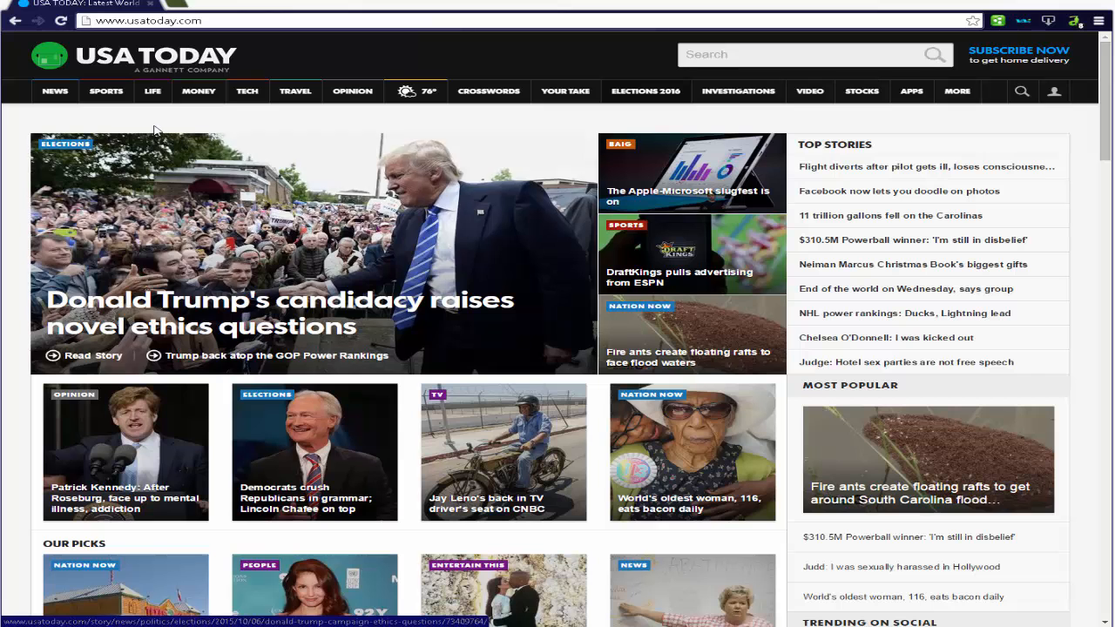
Step: Open the Sports section, try another section tab, then return to Sports
left_click(105, 91)
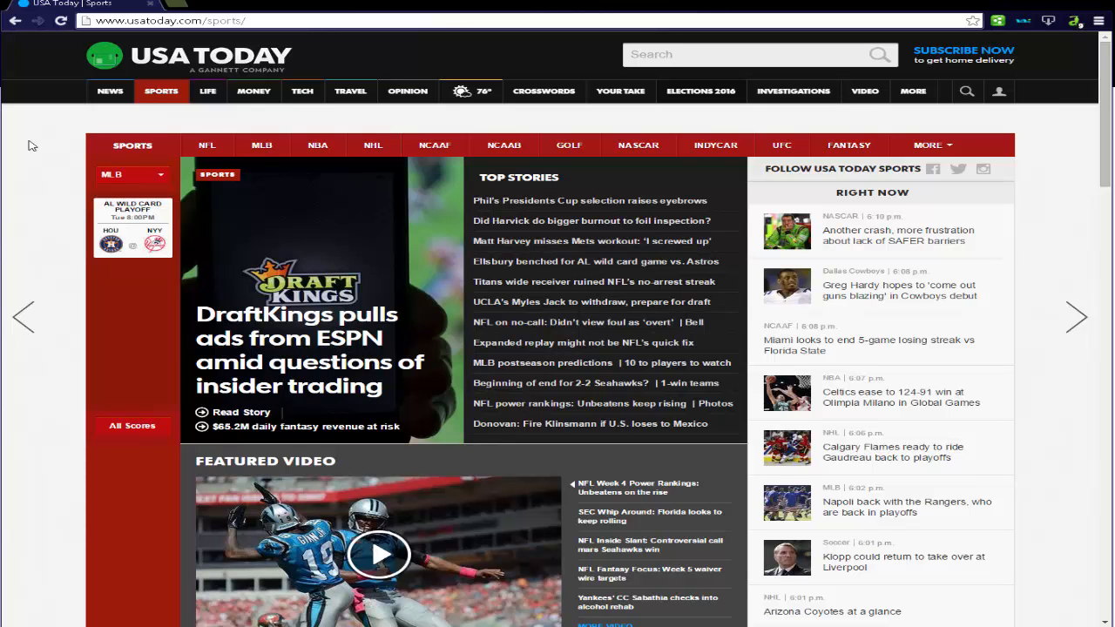
left_click(131, 174)
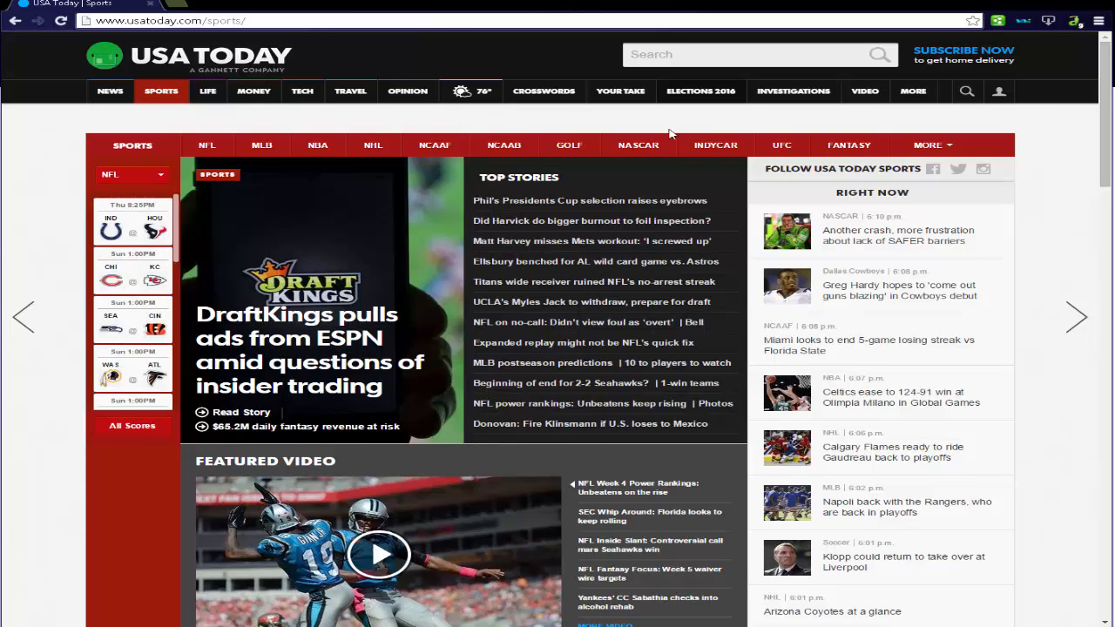
mouse_move(906, 126)
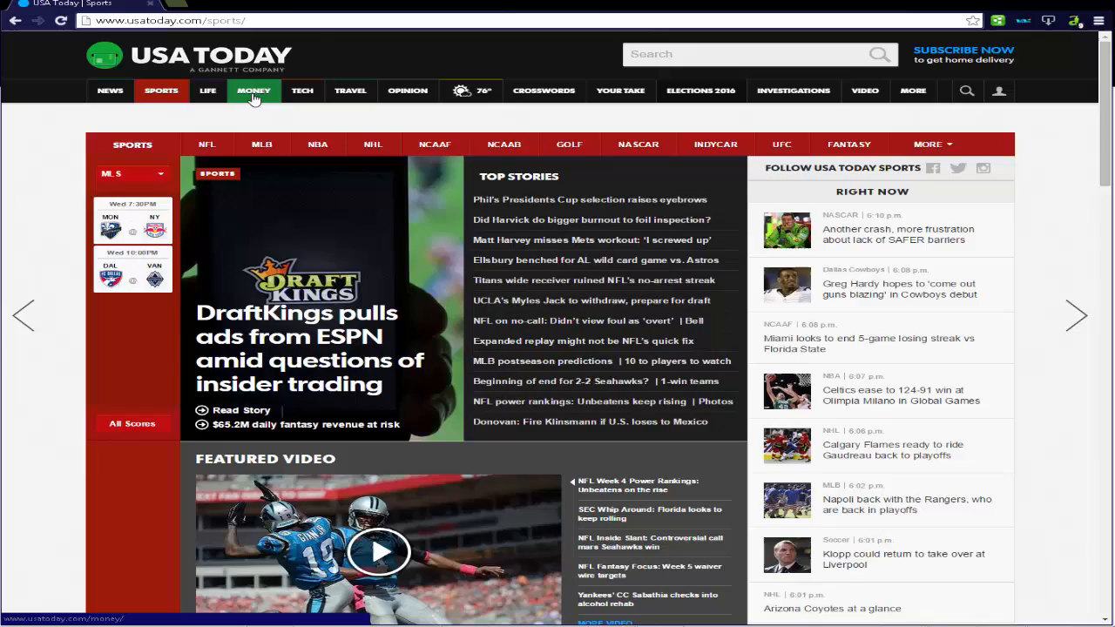
left_click(207, 90)
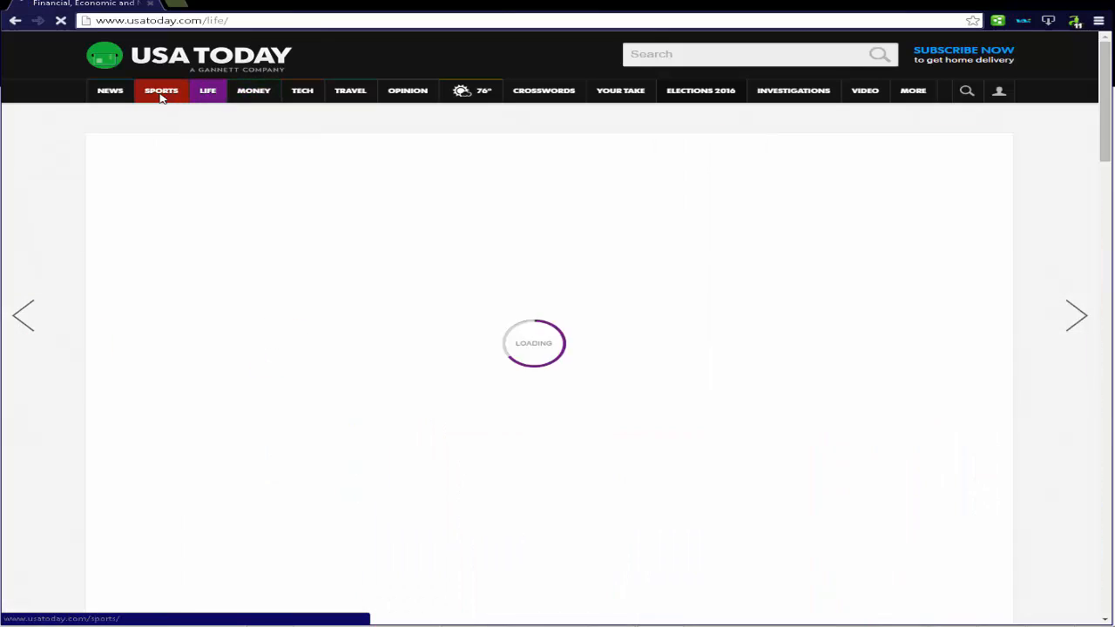
left_click(161, 89)
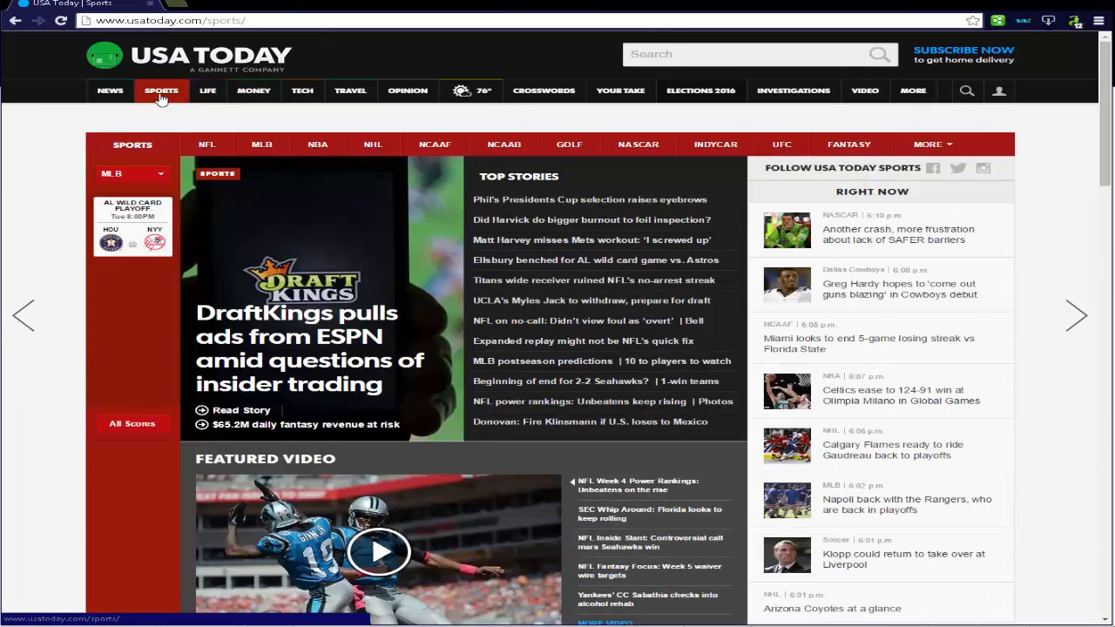
Step: Alternate between the News and Travel section tabs three times, ending on Travel
left_click(110, 90)
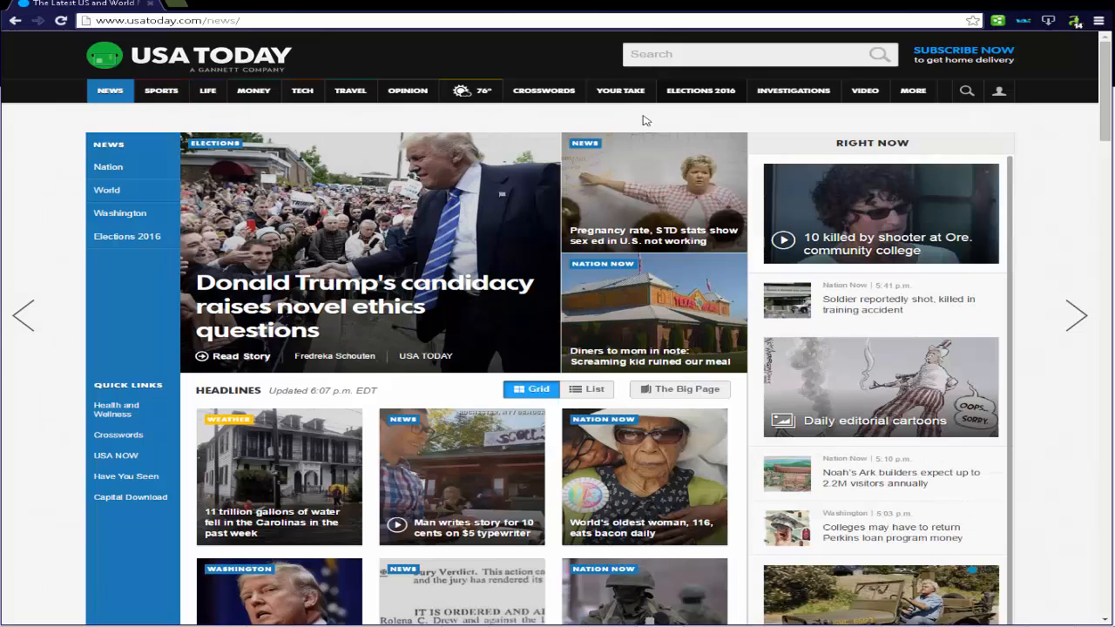
left_click(351, 90)
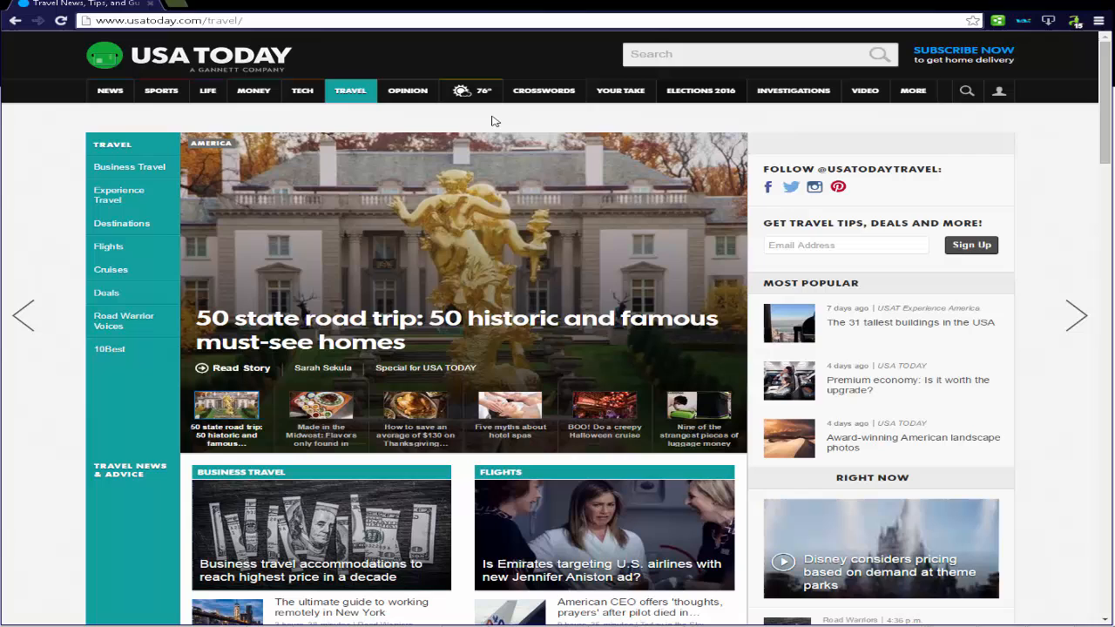
left_click(109, 91)
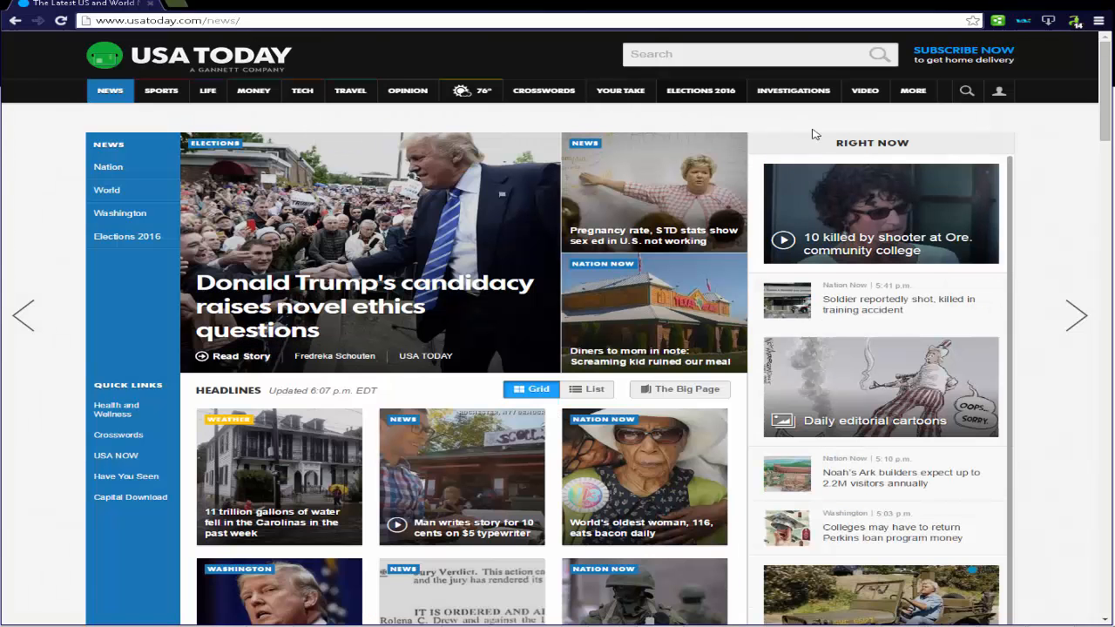
left_click(351, 90)
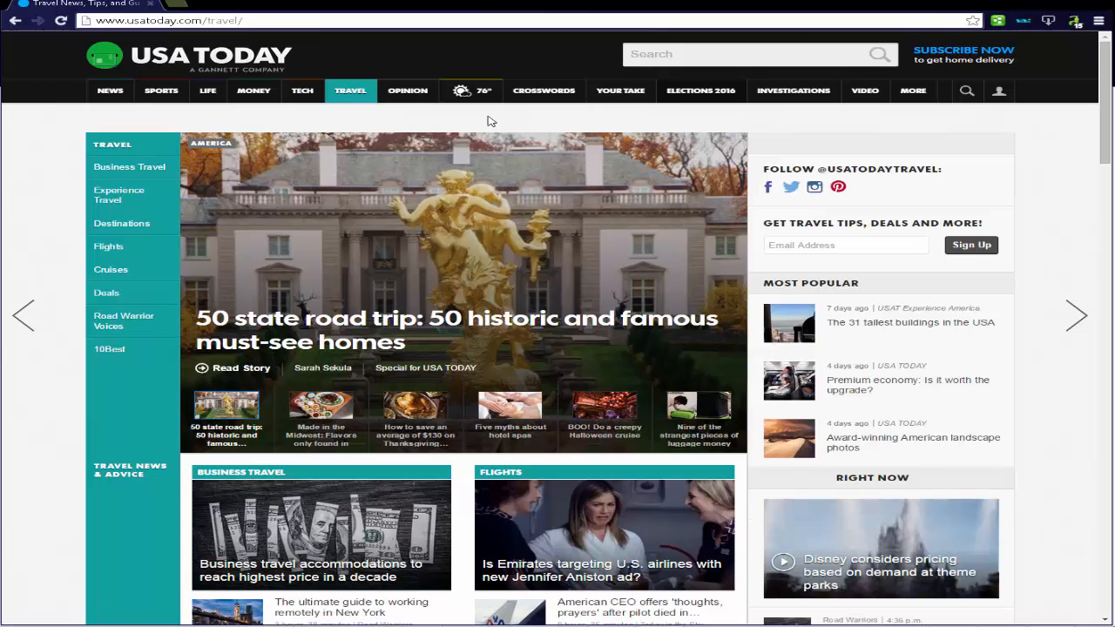
left_click(109, 91)
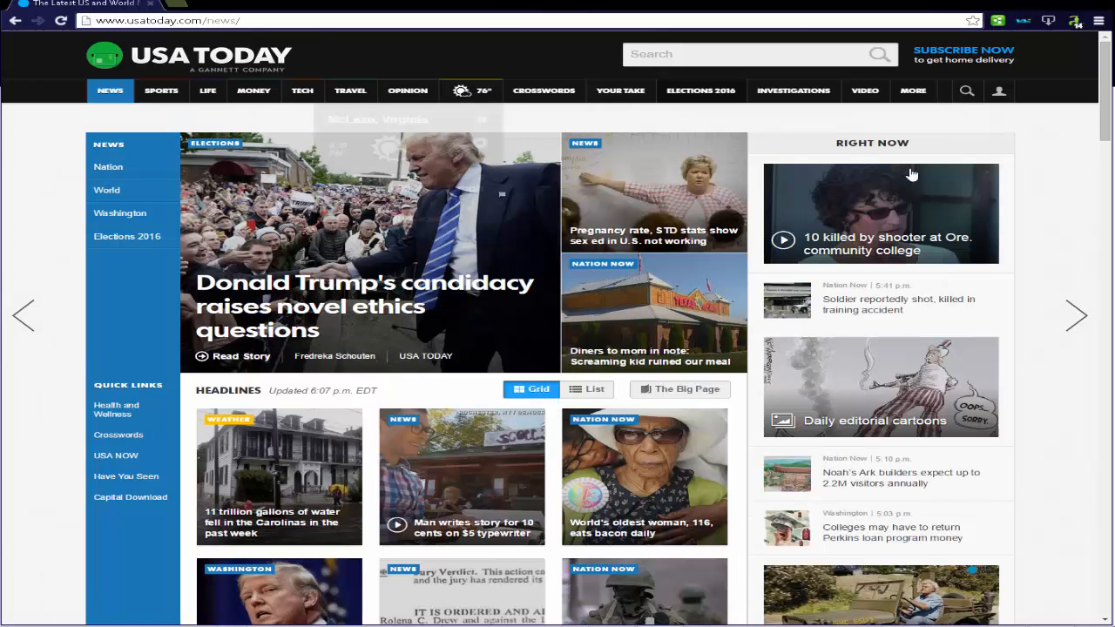
left_click(350, 90)
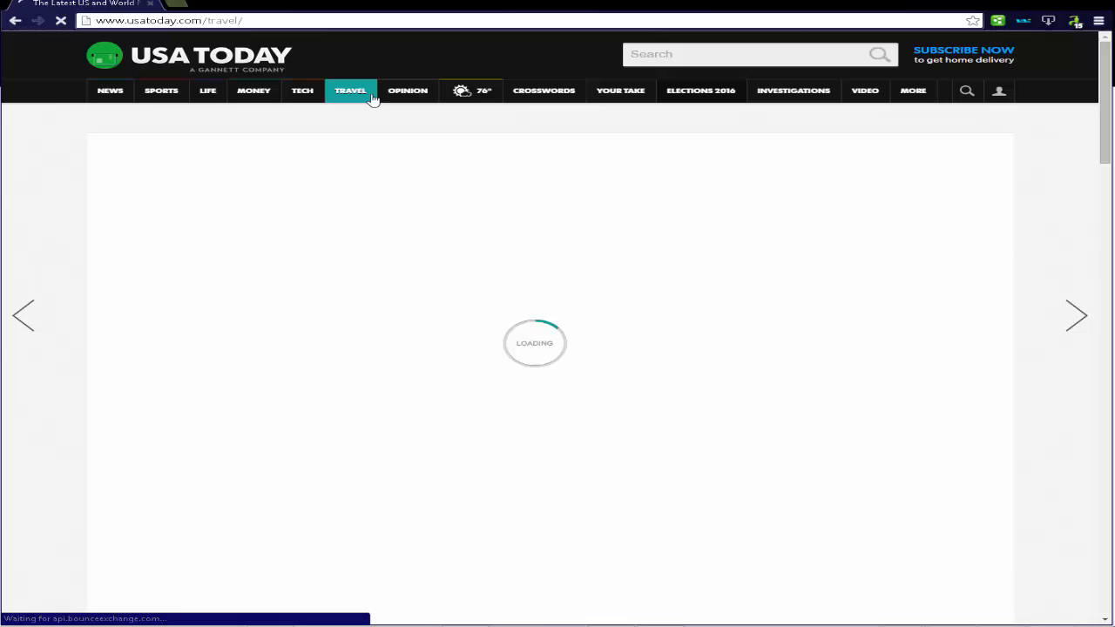